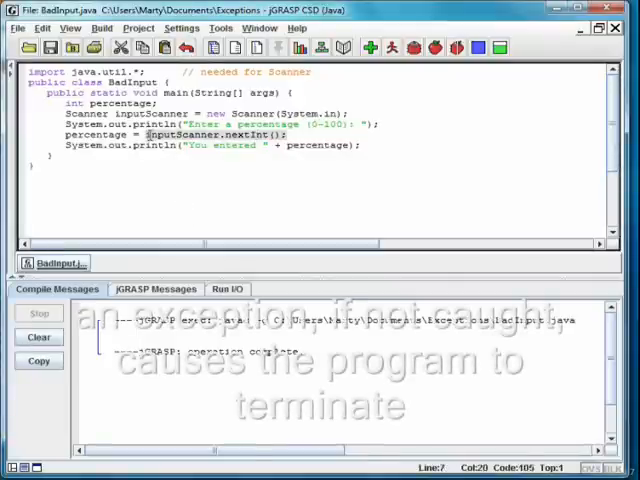
Compile and run BadInput, entering letters so it throws InputMismatchException
left_click(369, 47)
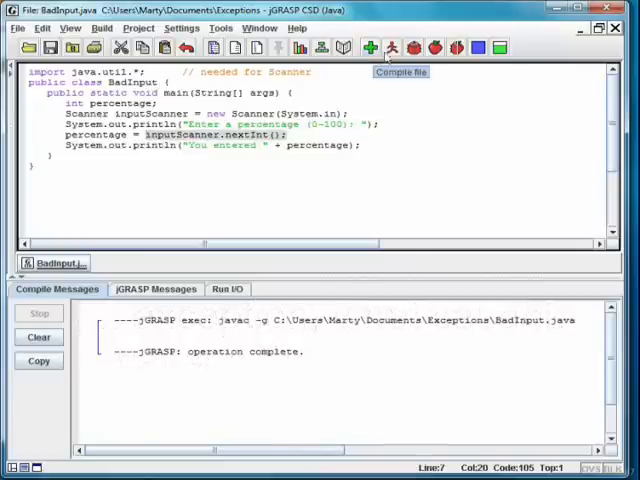
left_click(391, 47)
type("asdlfkj")
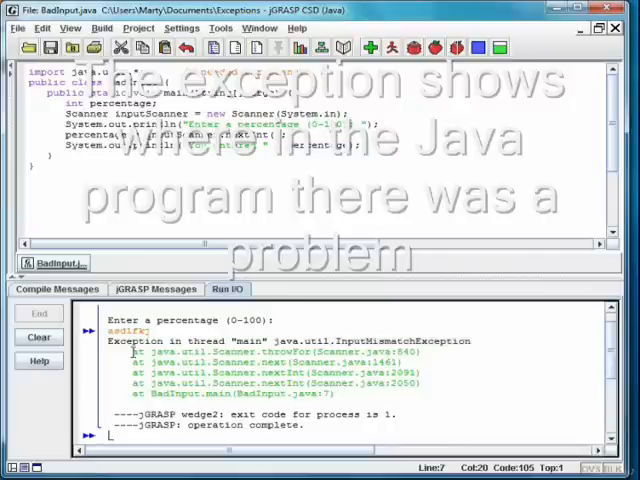
left_click_drag(130, 350, 355, 395)
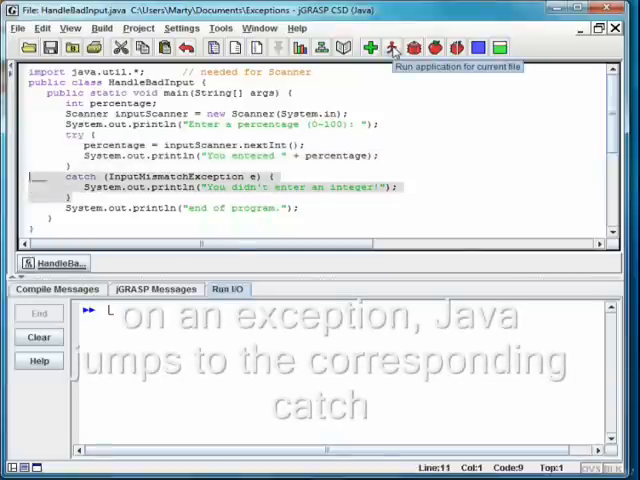
Run HandleBadInput and enter 'asldfj' at the percentage prompt
left_click(392, 47)
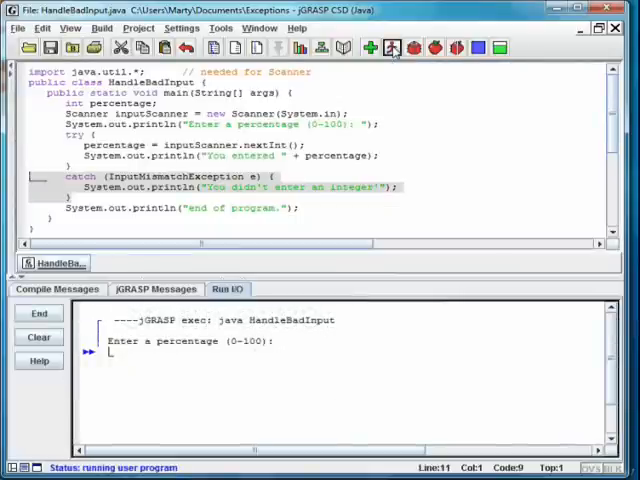
type("asldfj")
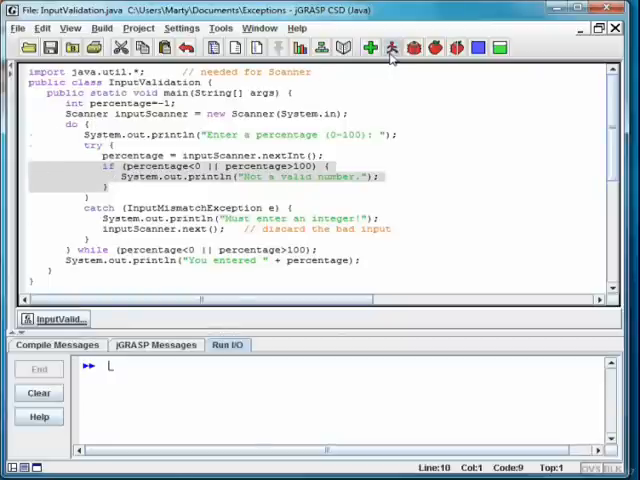
Run InputValidation and enter 103 at the repeated percentage prompt
left_click(391, 47)
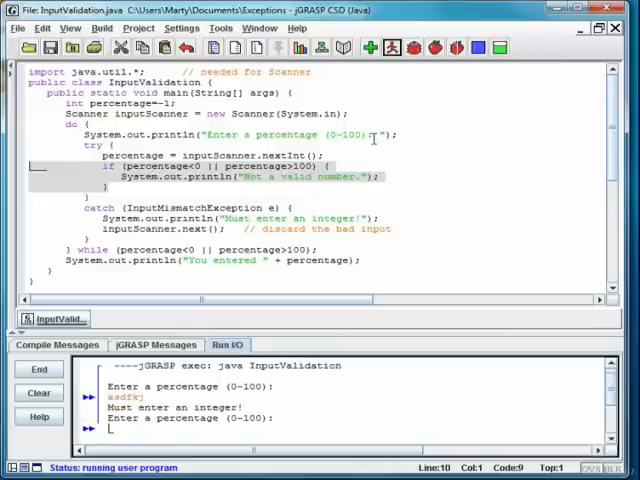
type("103")
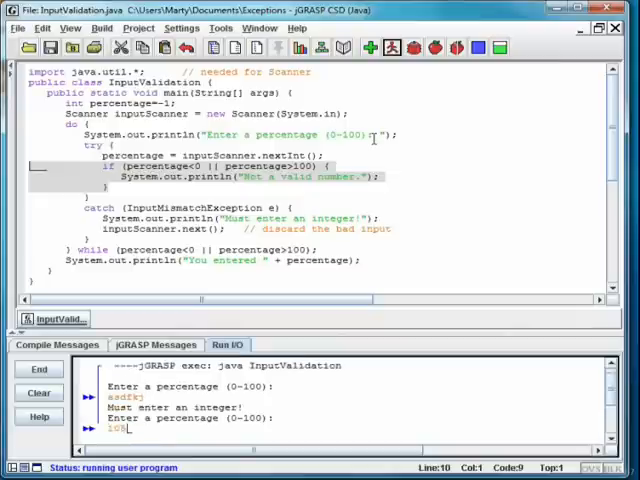